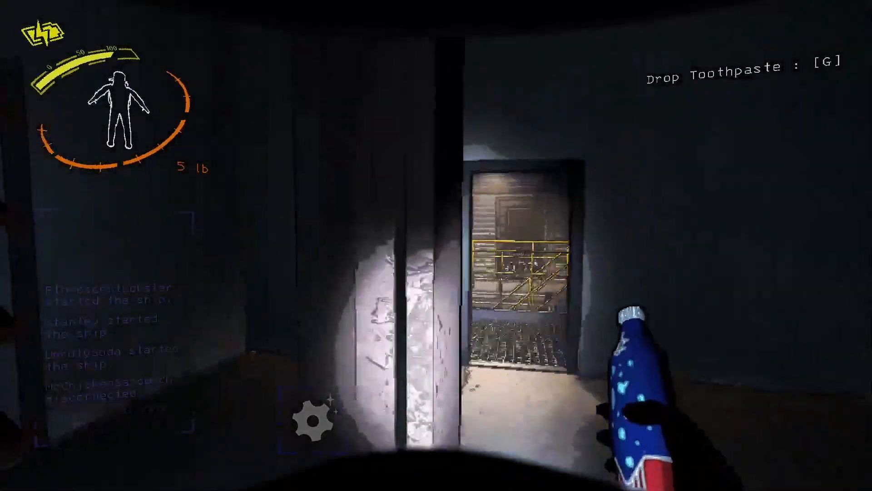
pyautogui.moveTo(436, 245)
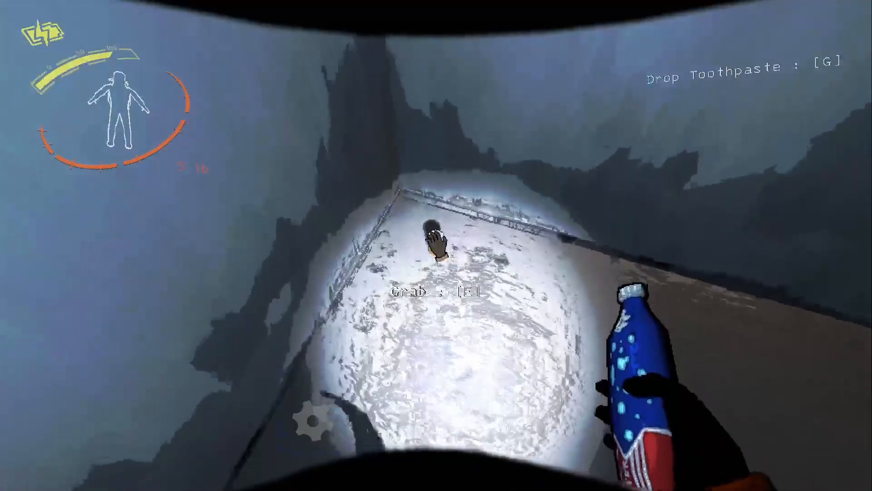